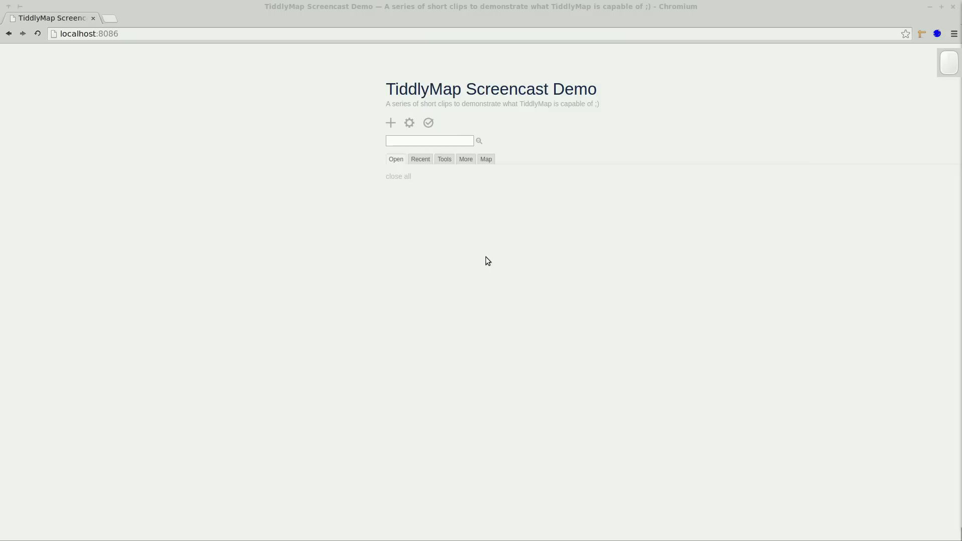
mouse_move(482, 210)
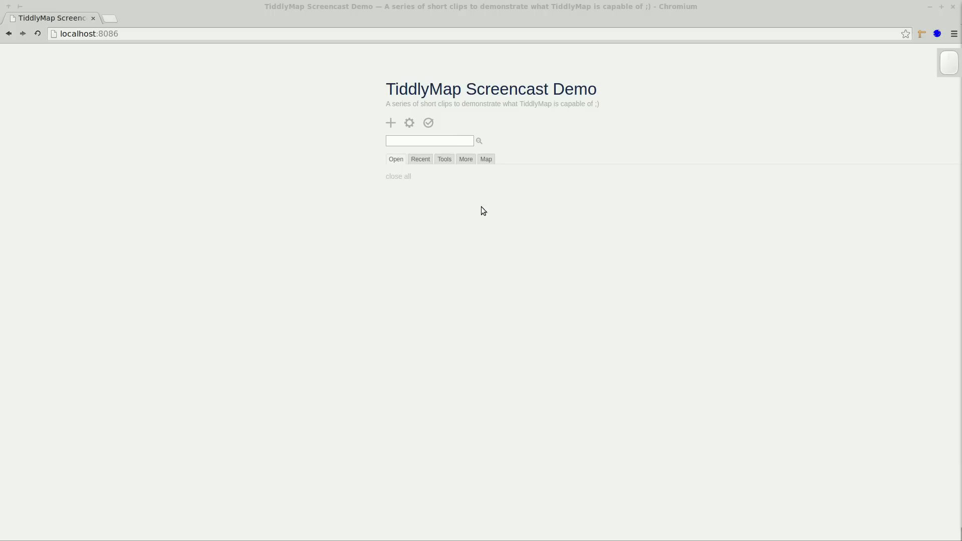
Create a new map view named 'Throwing a party' from the Map sidebar tab
left_click(486, 160)
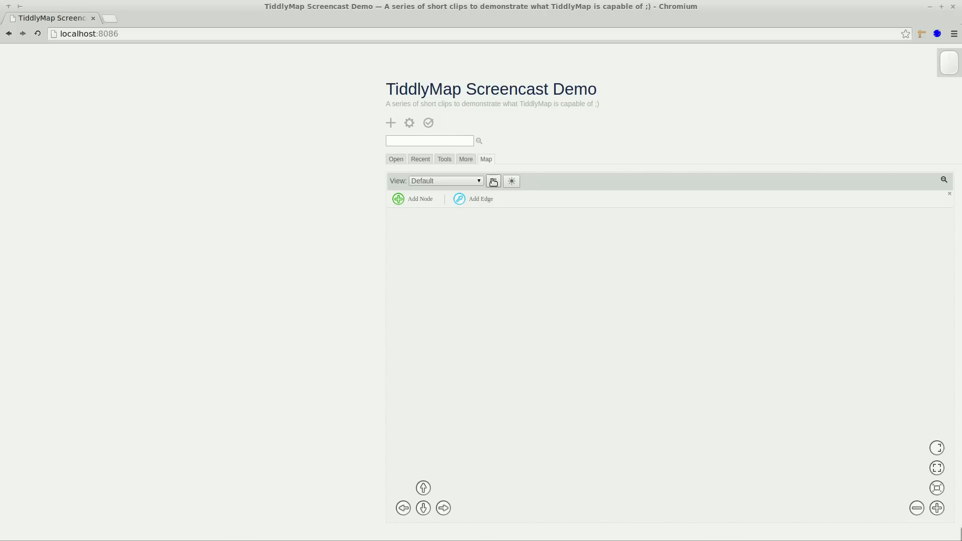
left_click(494, 180)
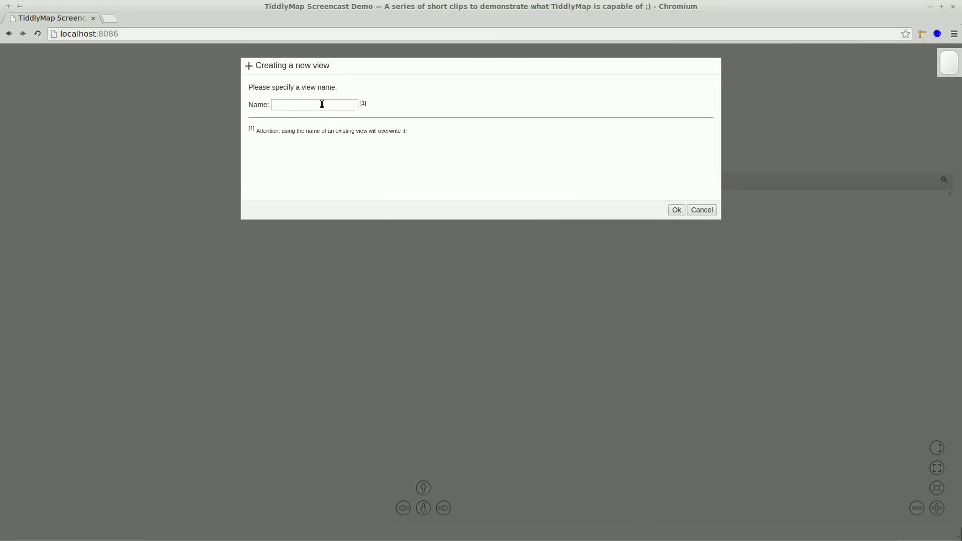
type("Throwing a")
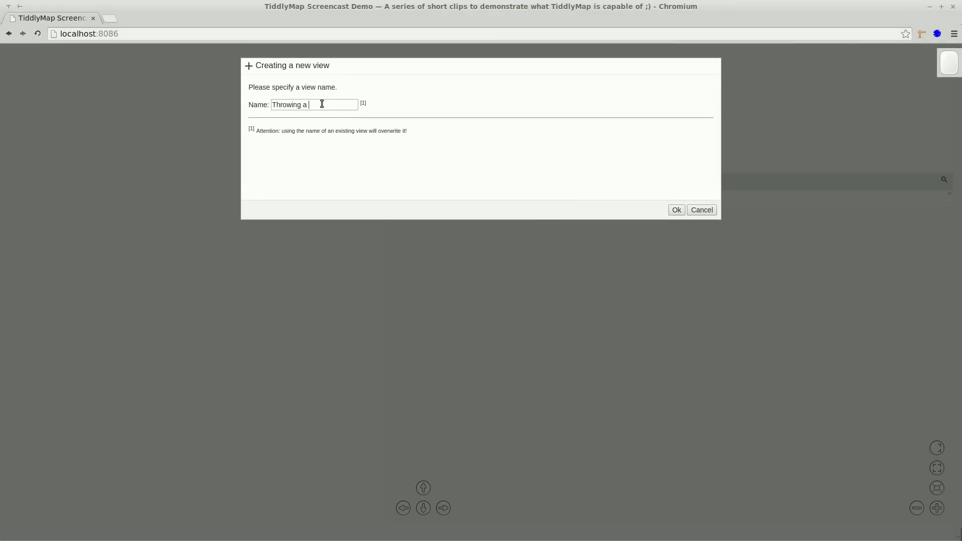
type("party")
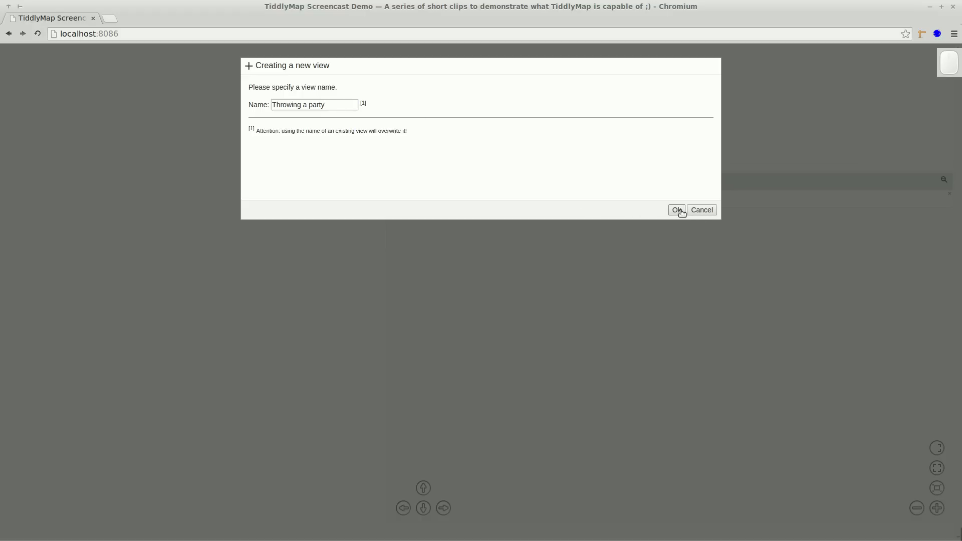
left_click(677, 209)
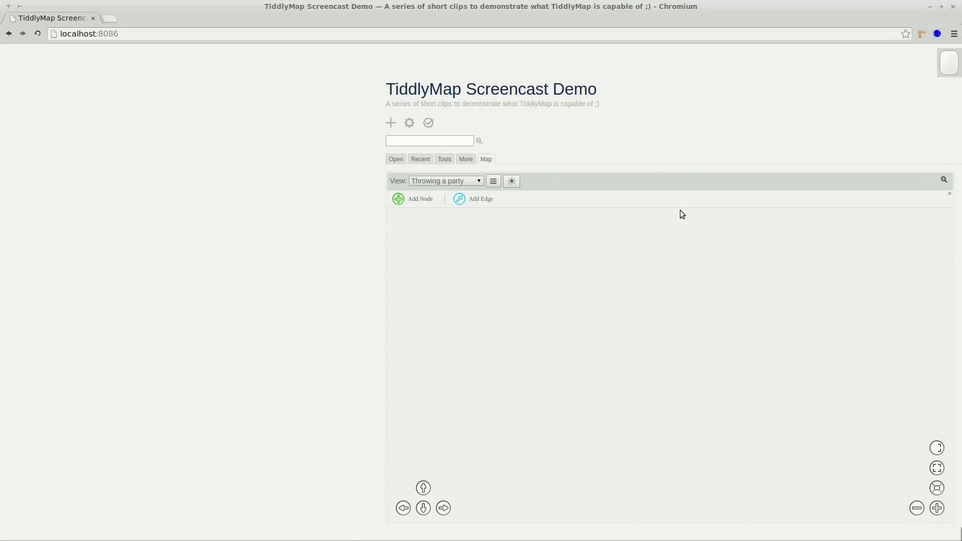
mouse_move(616, 268)
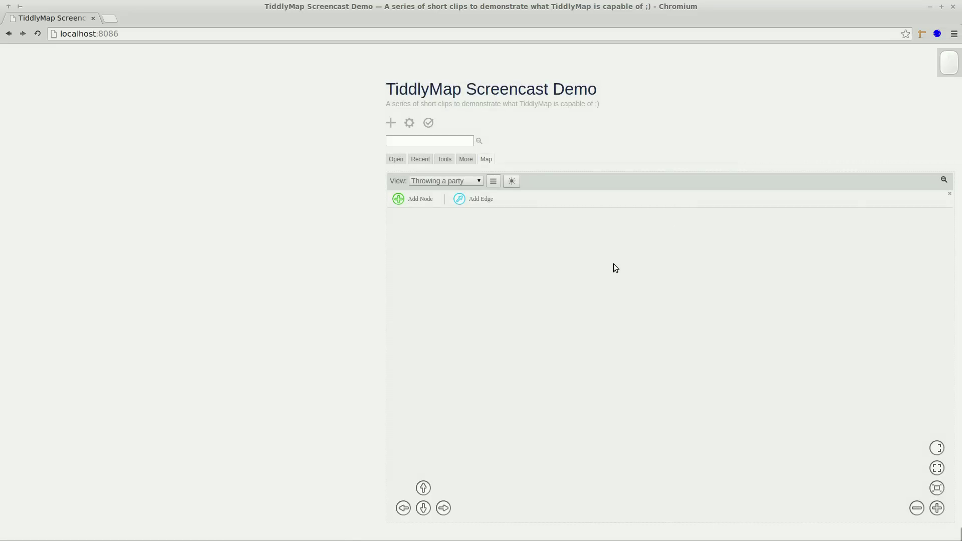
Add a node titled 'Careful planning' to the view
left_click(414, 199)
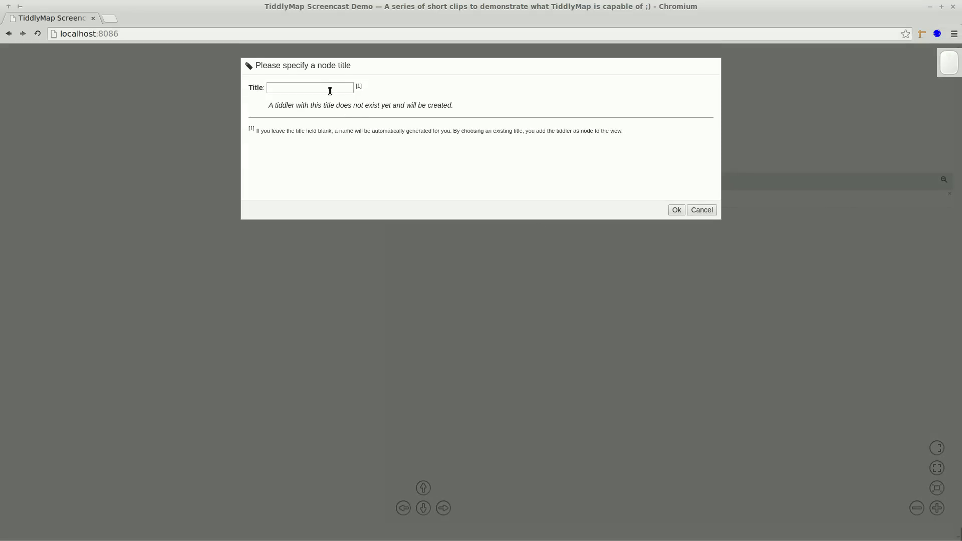
type("Car")
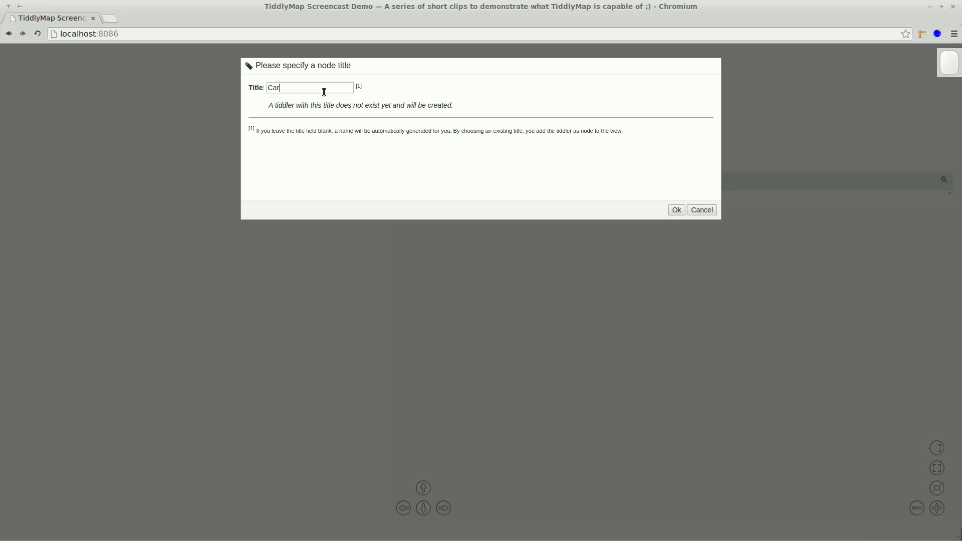
type("eful planni")
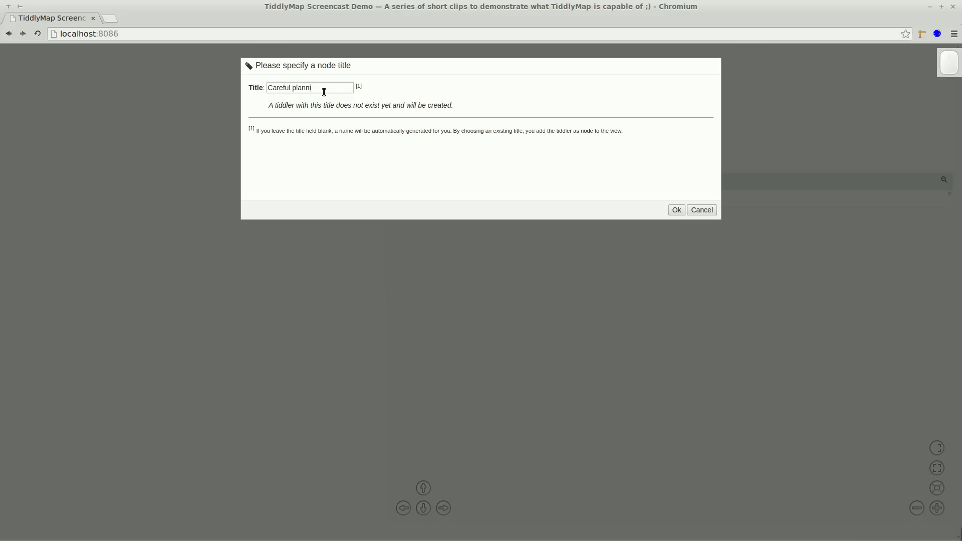
type("ing")
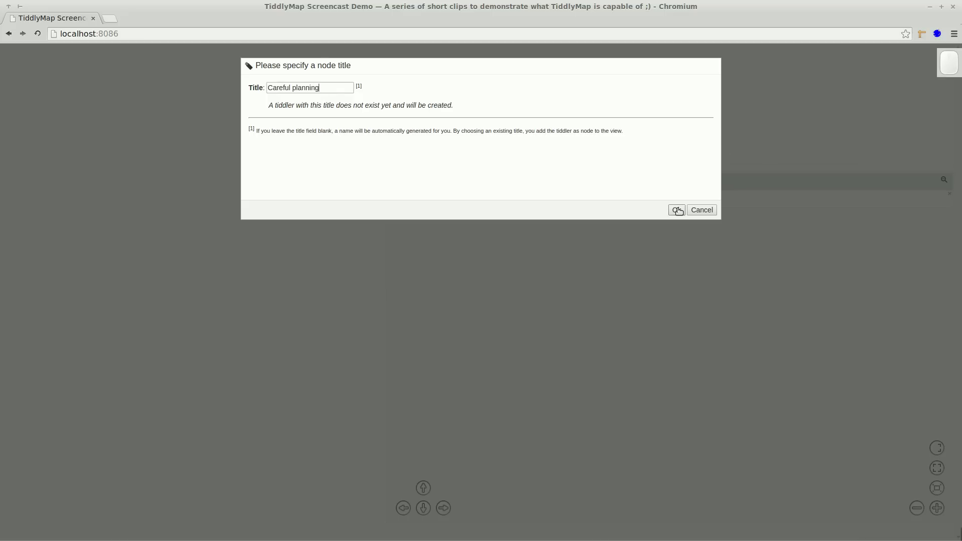
left_click(677, 209)
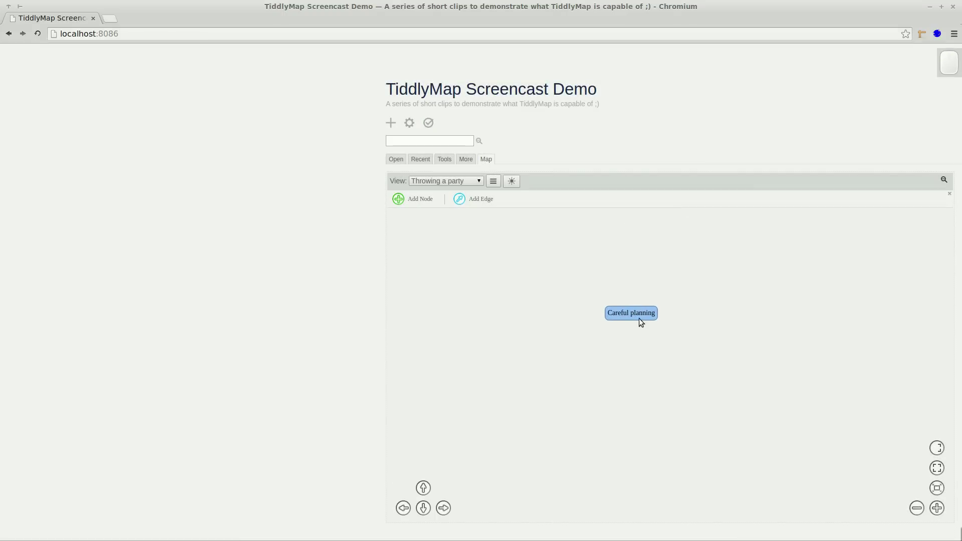
Fill the Careful planning tiddler with a note and two party how-to links
left_click(630, 313)
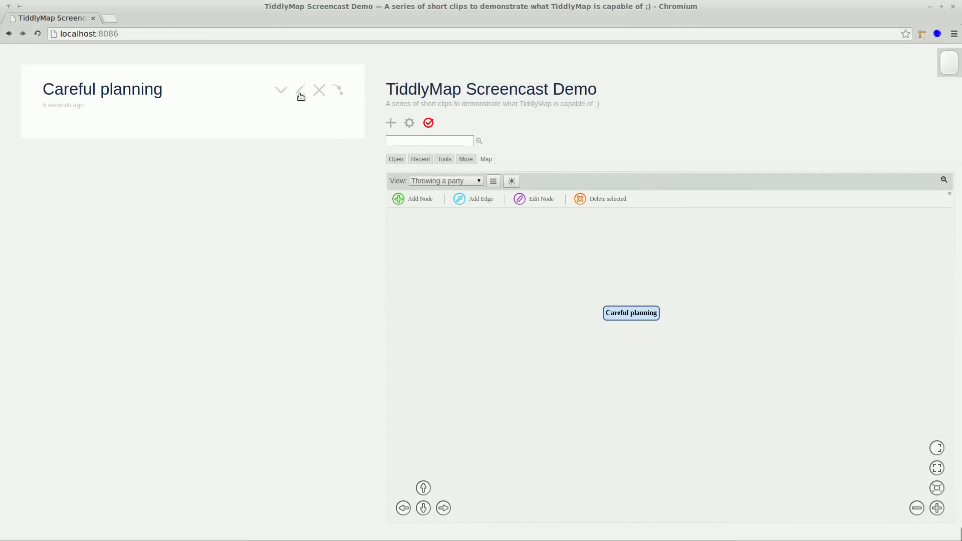
left_click(300, 89)
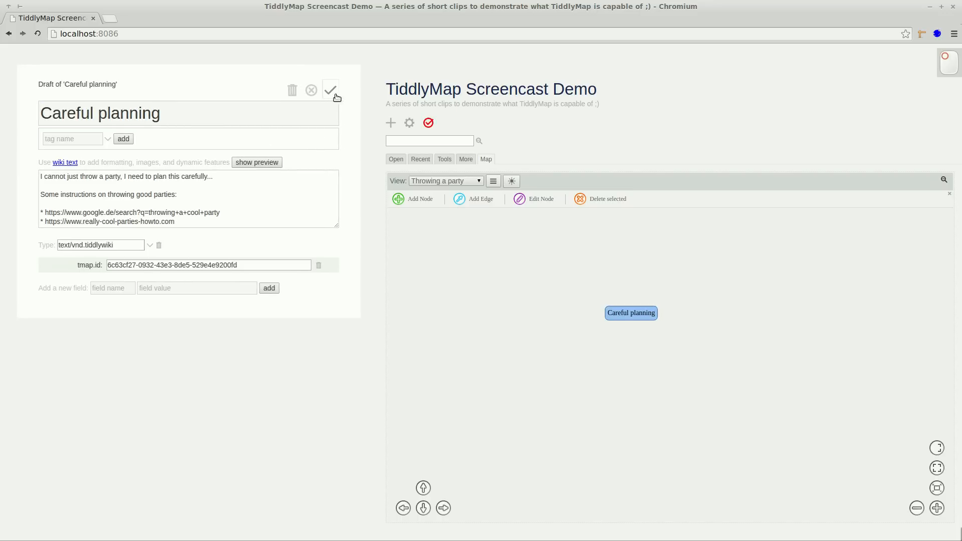
left_click(330, 90)
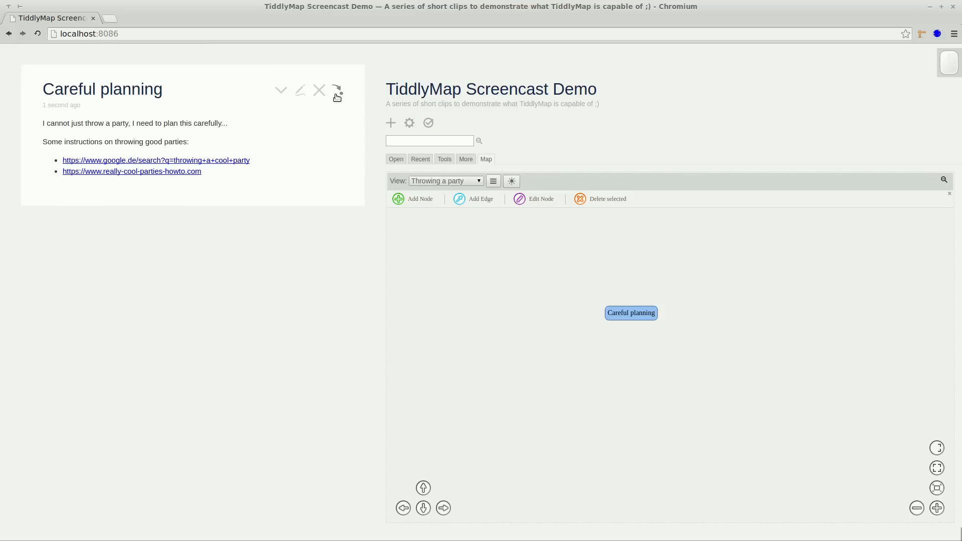
mouse_move(607, 384)
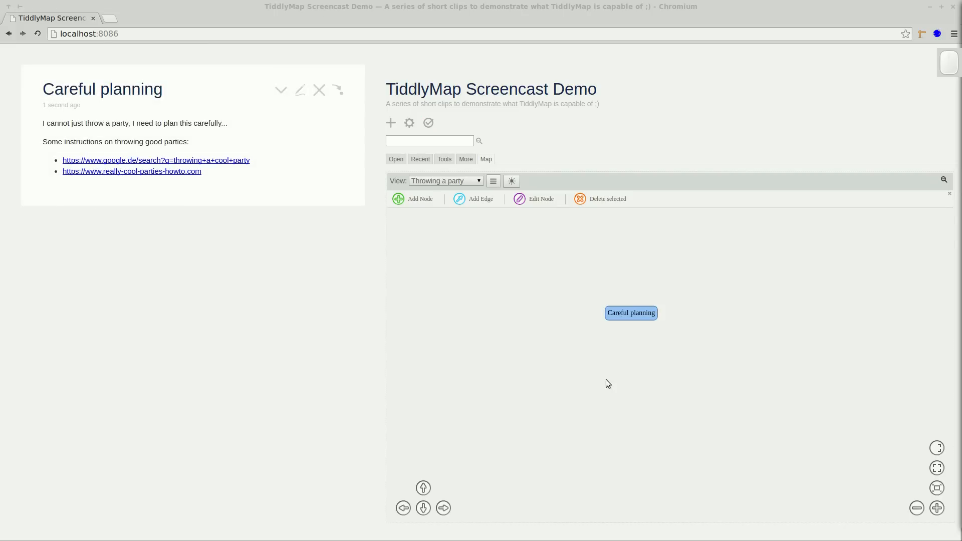
Add a node titled 'Which food to serve?' to the view
left_click(415, 199)
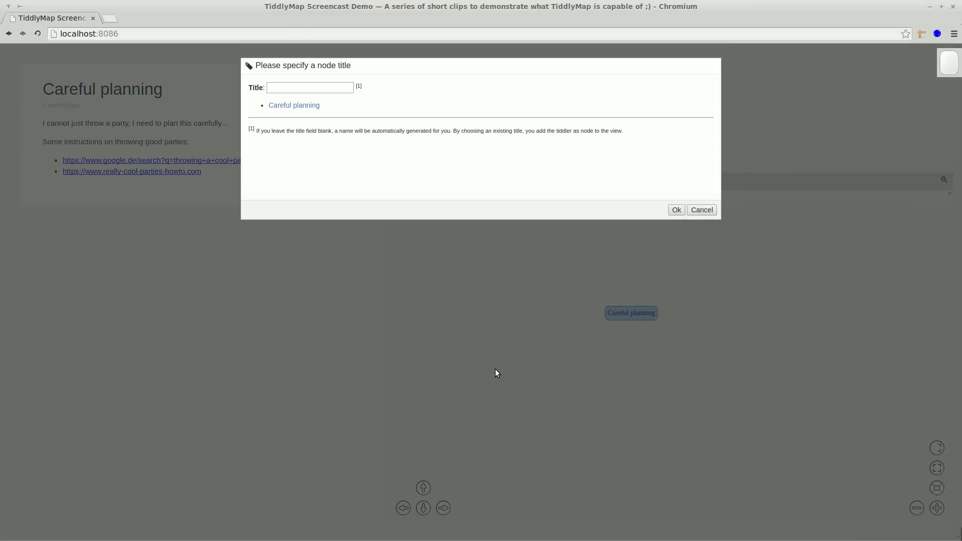
type("W")
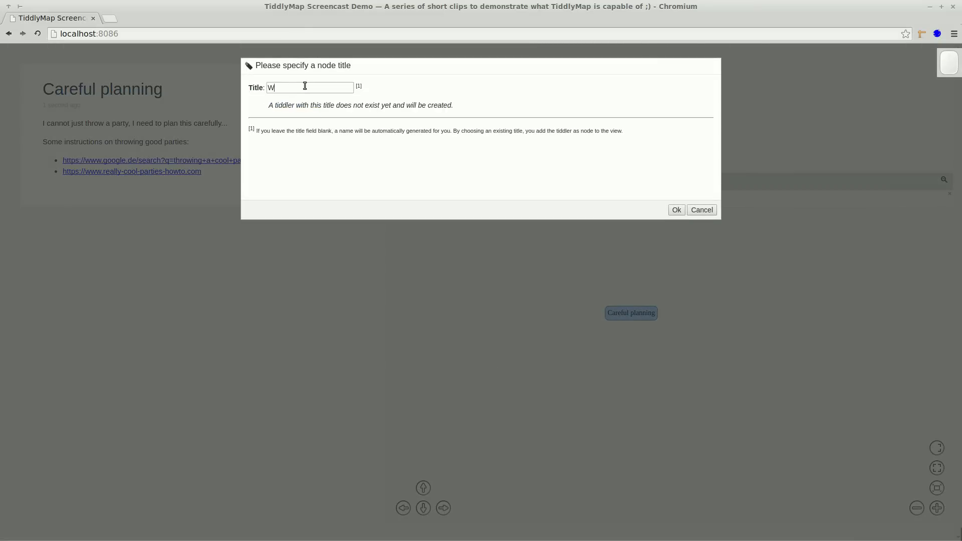
type("hich food to s")
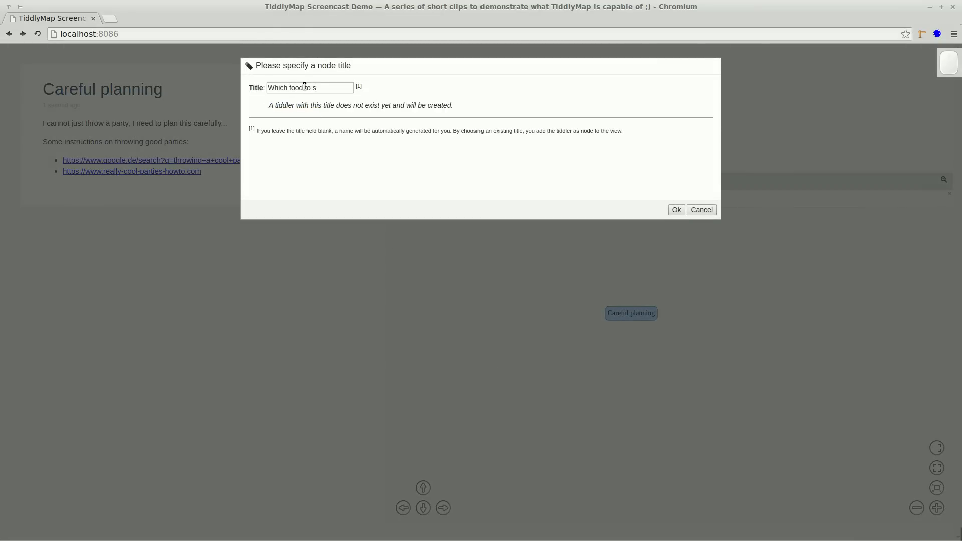
type("erve?")
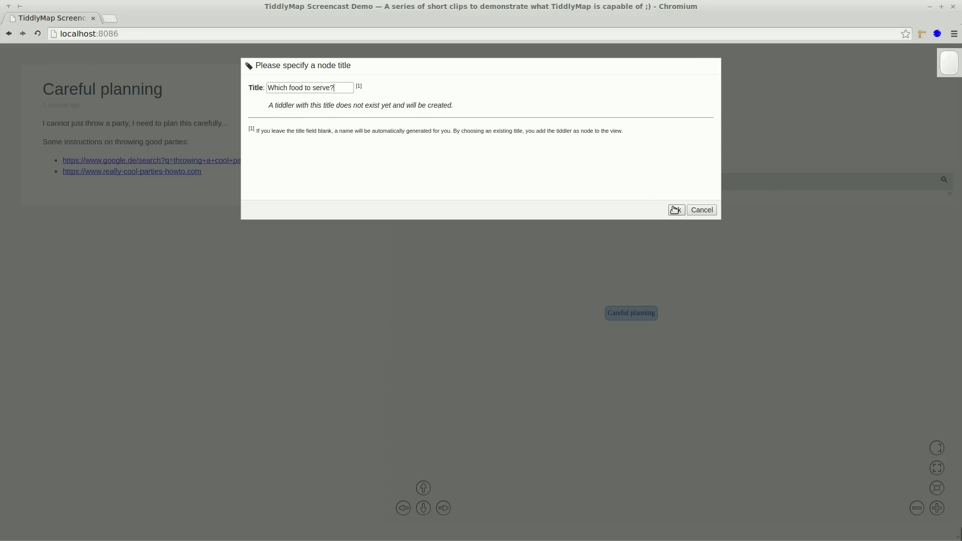
left_click(674, 209)
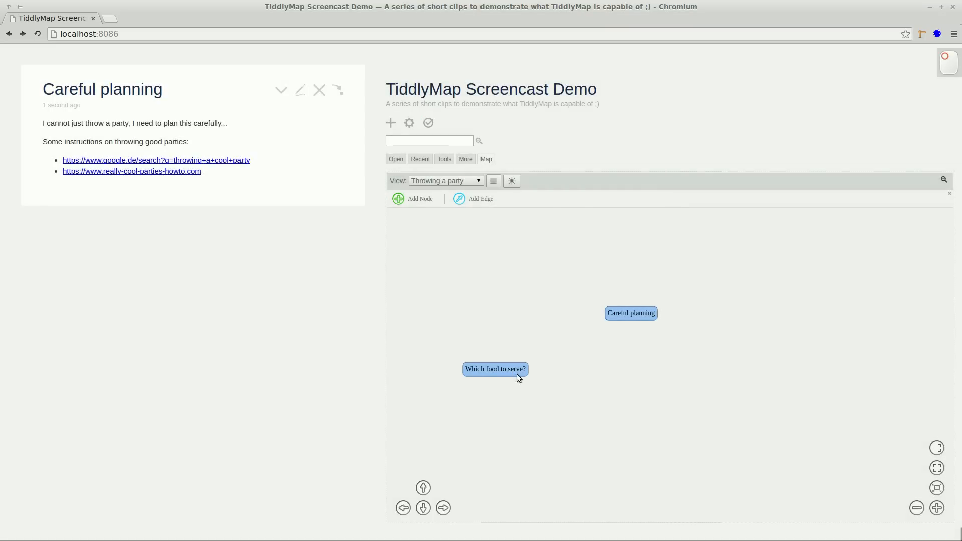
Fill its tiddler with a bulleted list: salad, tofu steak, potatoes, ketchup
left_click(494, 369)
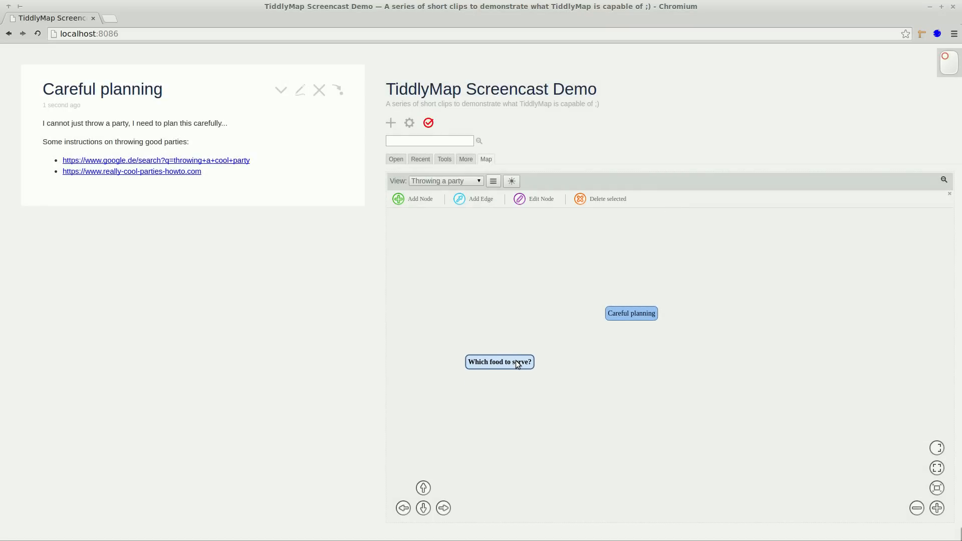
left_click(500, 362)
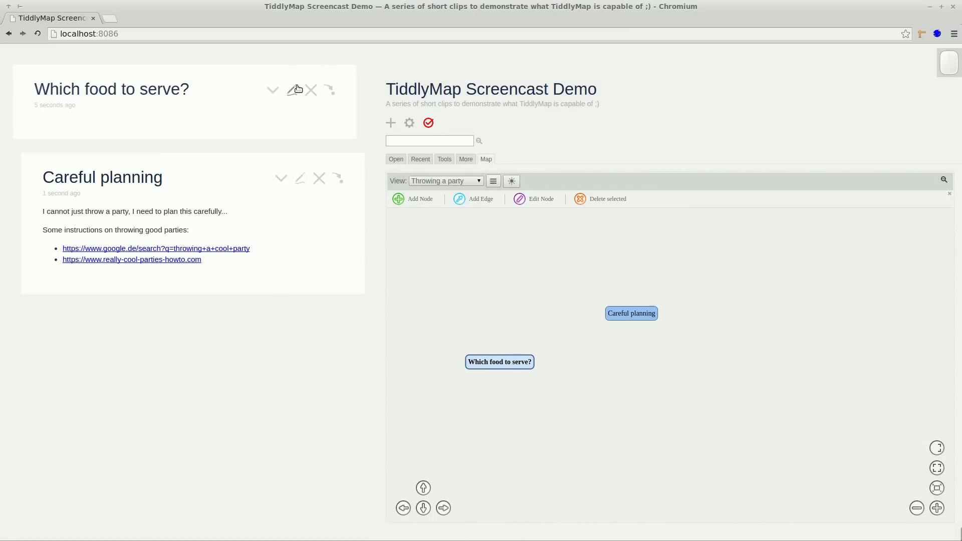
left_click(300, 89)
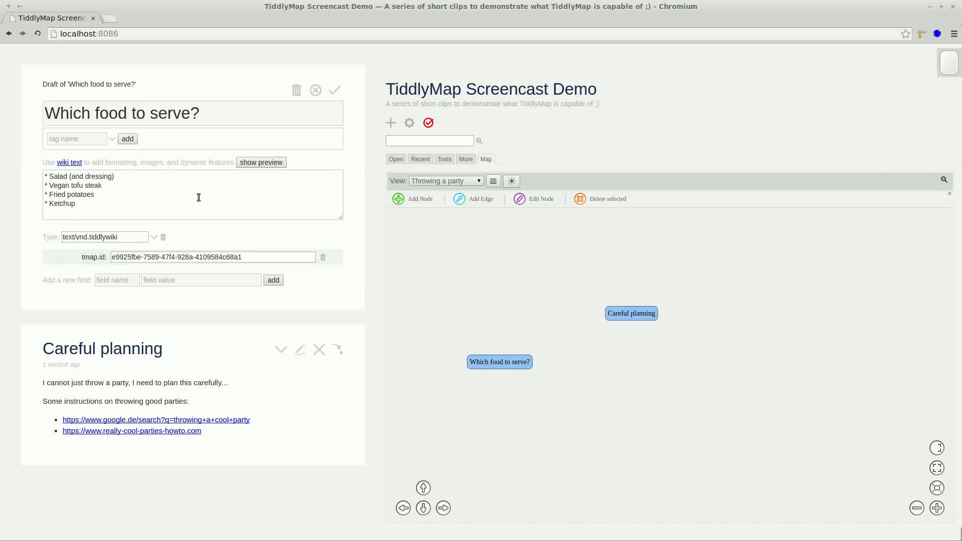
left_click(335, 90)
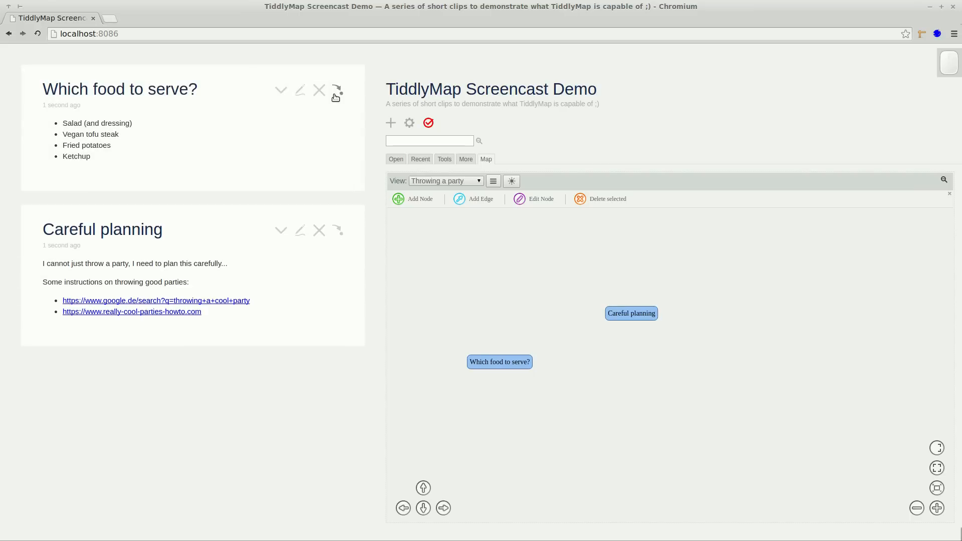
left_click(428, 122)
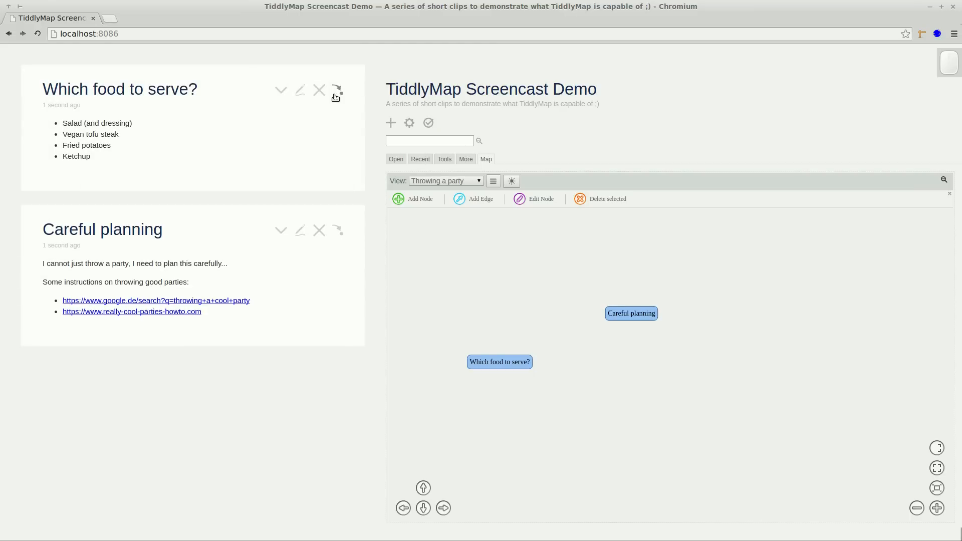
mouse_move(526, 179)
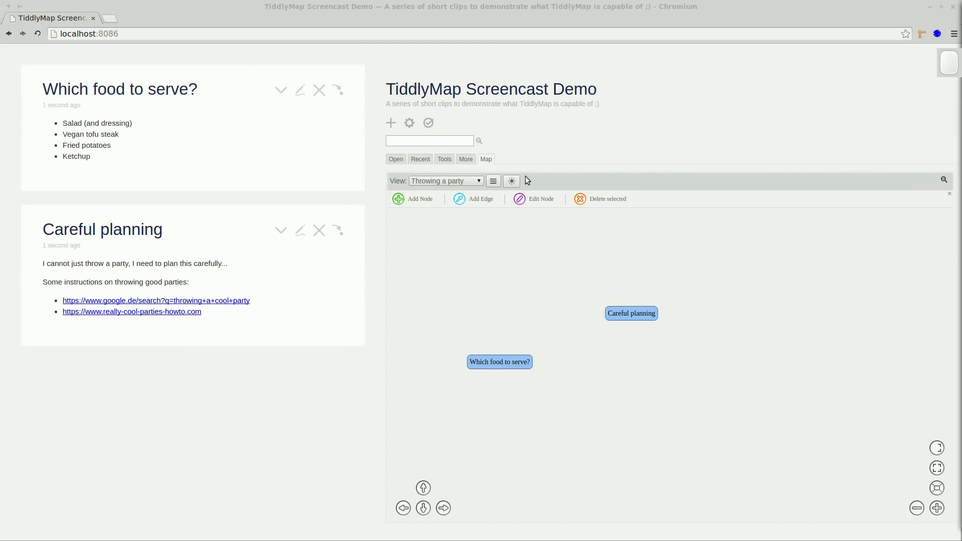
Draw an edge of type 'related to' from 'Which food to serve?' to 'Careful planning'
left_click(480, 198)
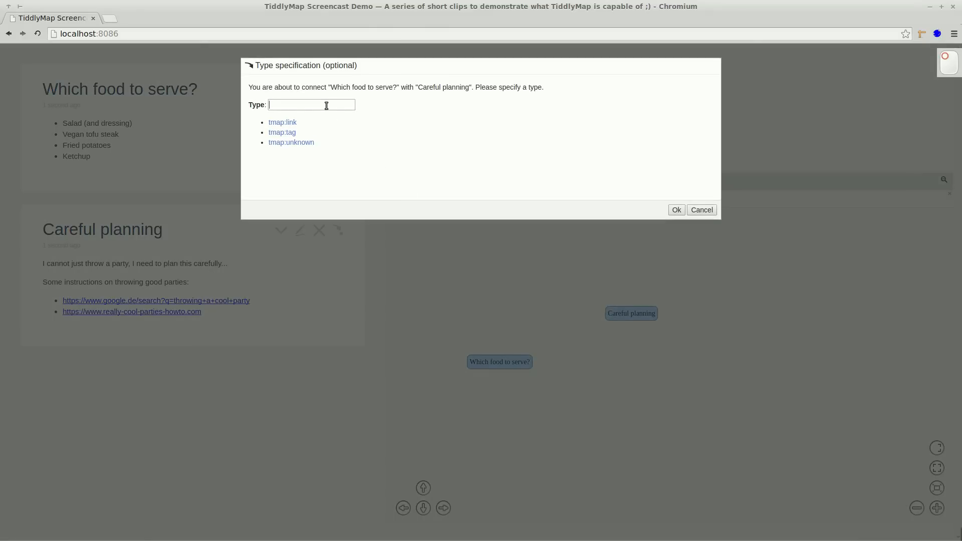
type("related t")
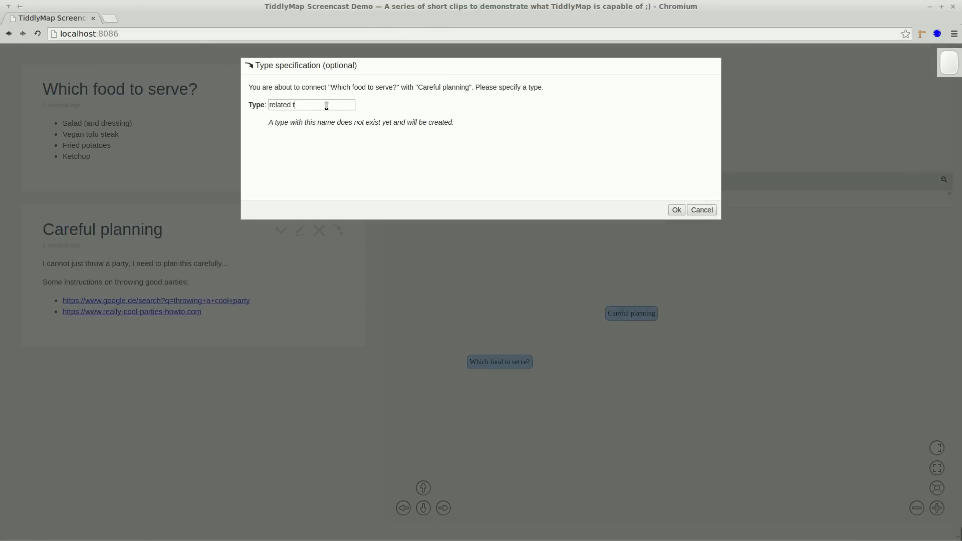
type("o")
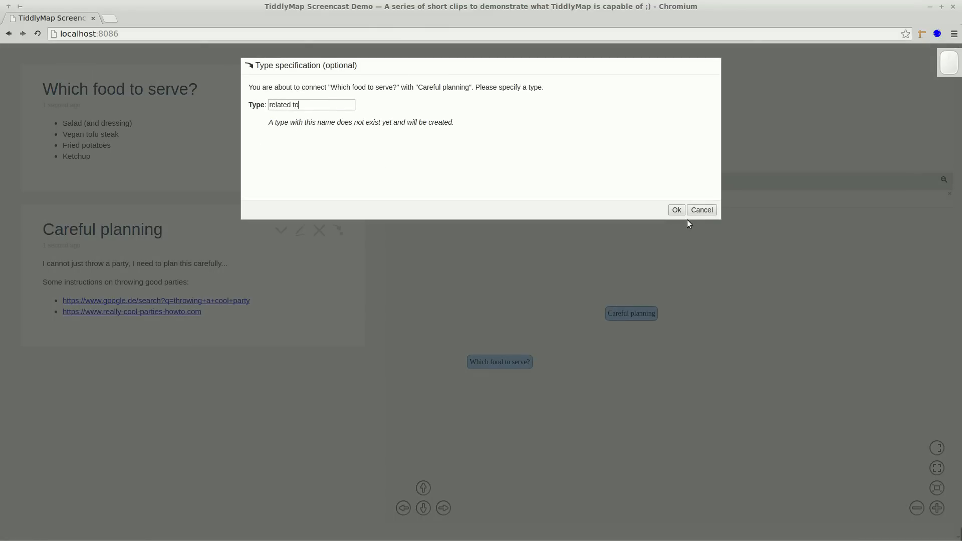
left_click(676, 209)
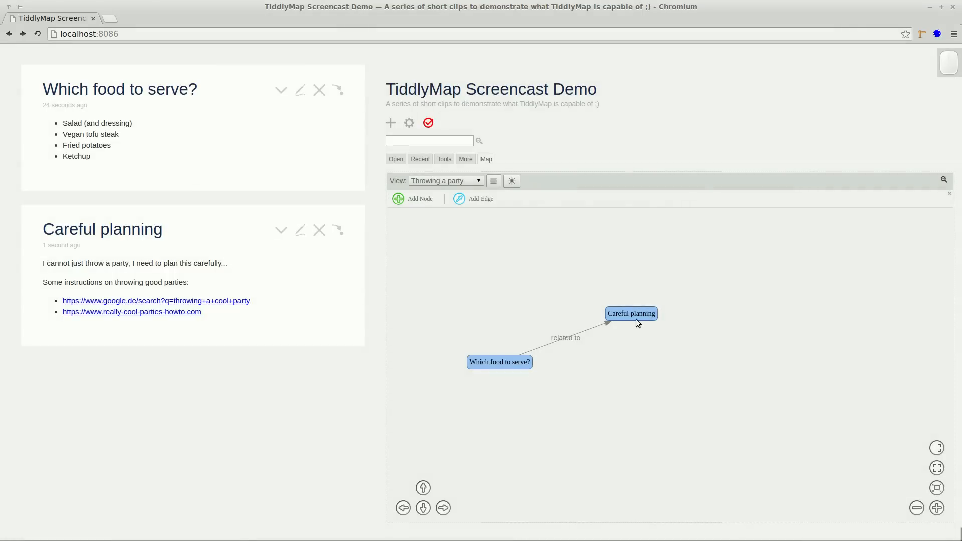
Style the 'related to' edge type as {"color":"green","style":"dash-line"} and save it
left_click(499, 361)
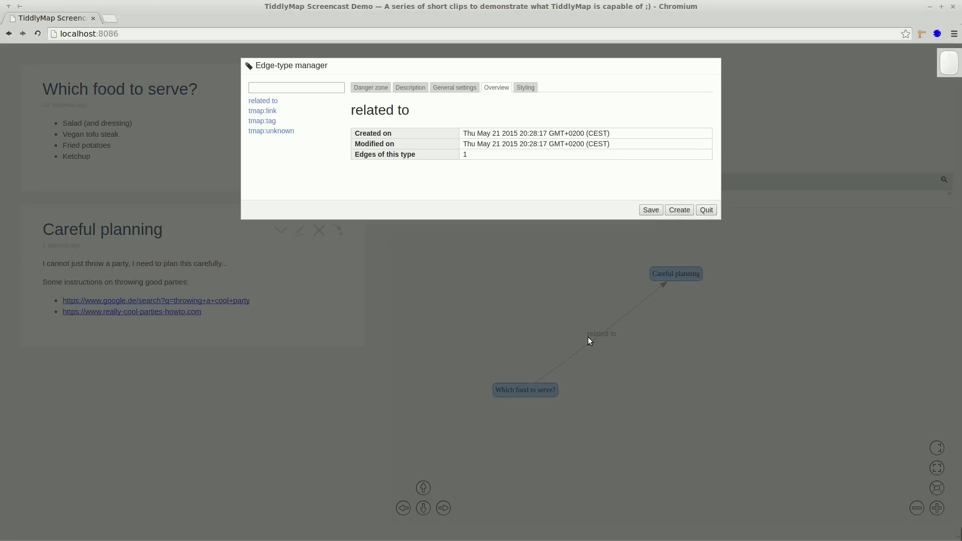
left_click(525, 88)
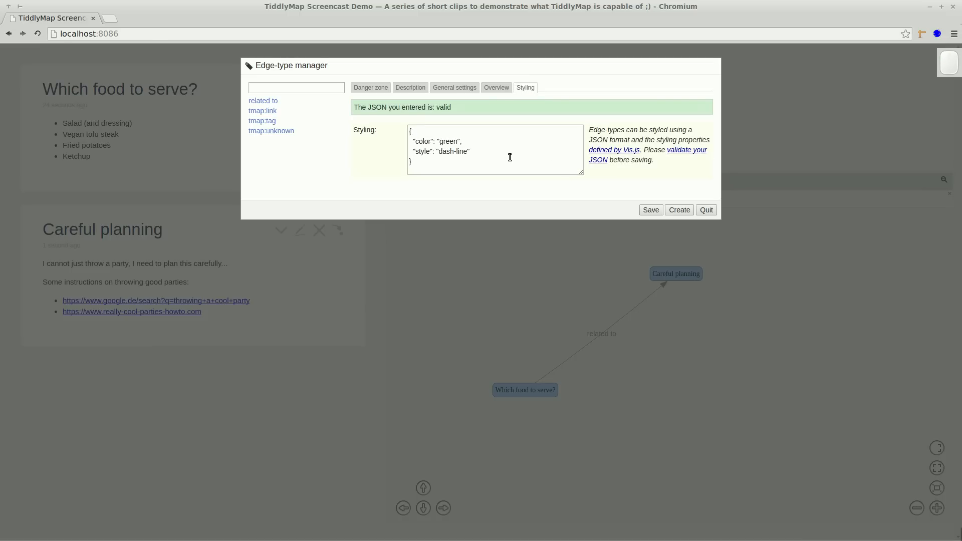
left_click(650, 210)
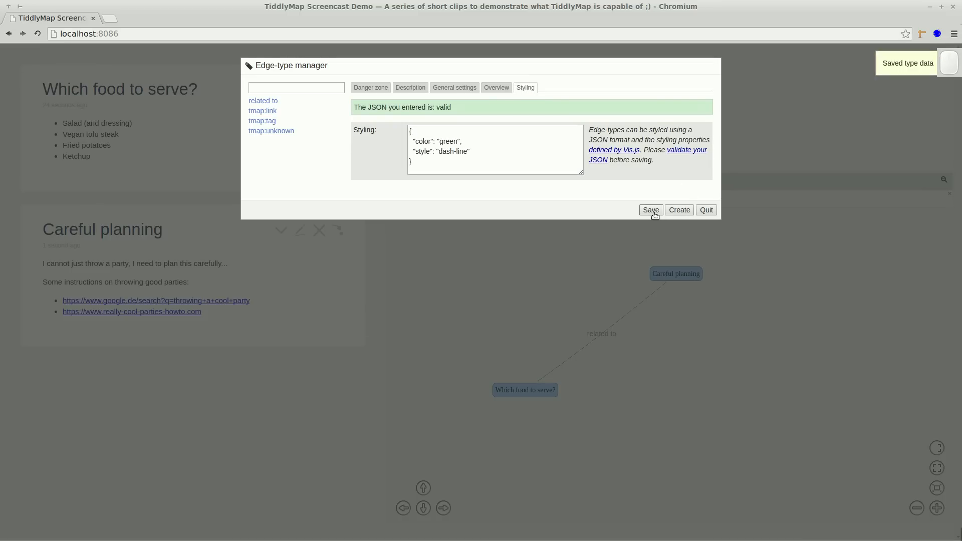
left_click(650, 210)
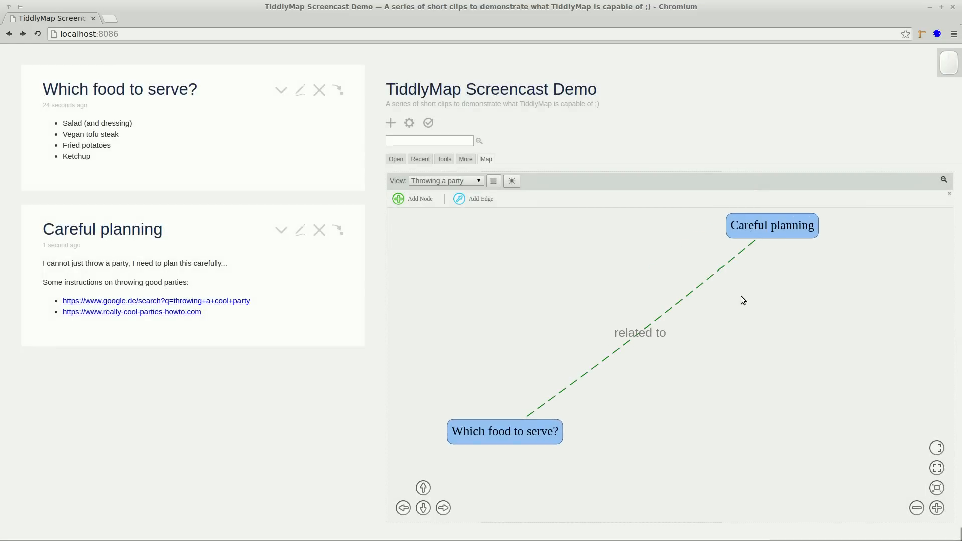
left_click(772, 225)
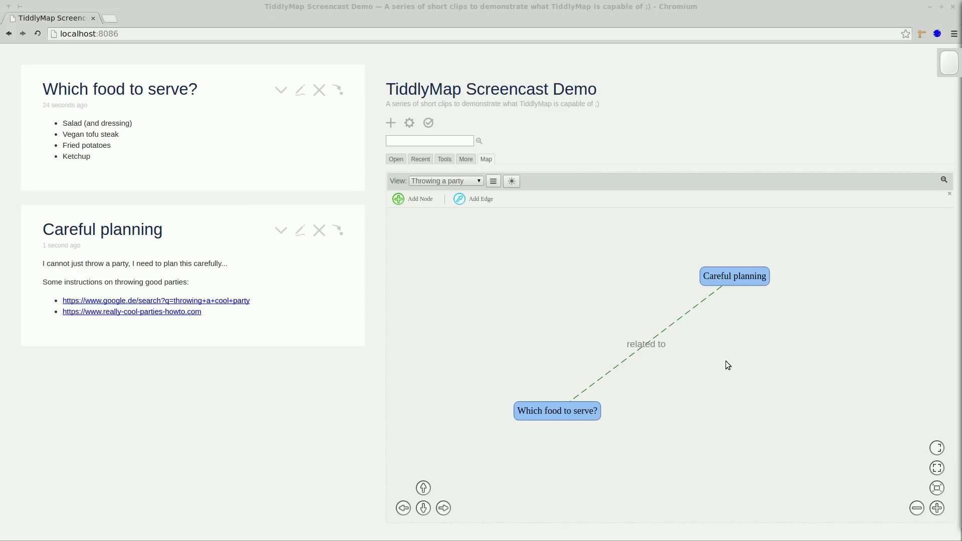
Add a node titled 'Invitation list' to the view
left_click(413, 199)
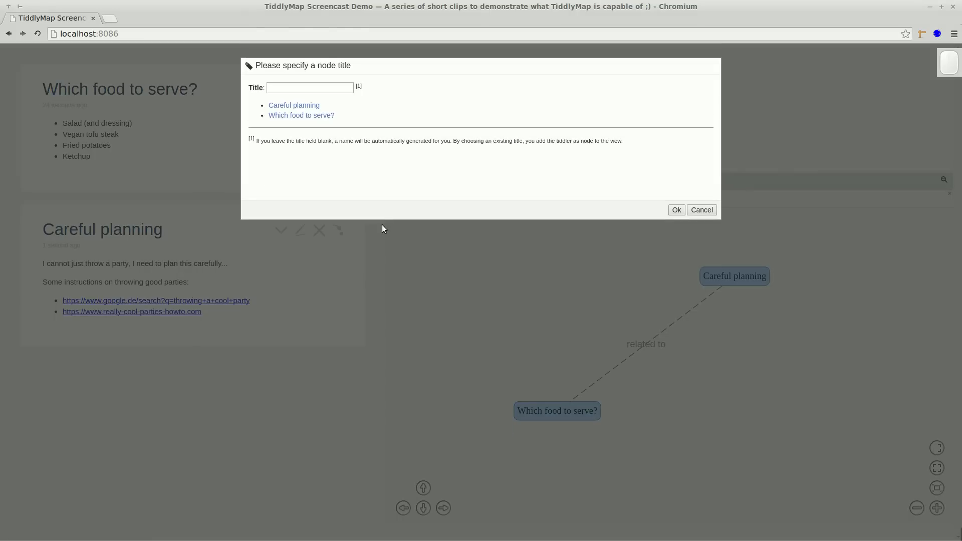
type("Invitation list")
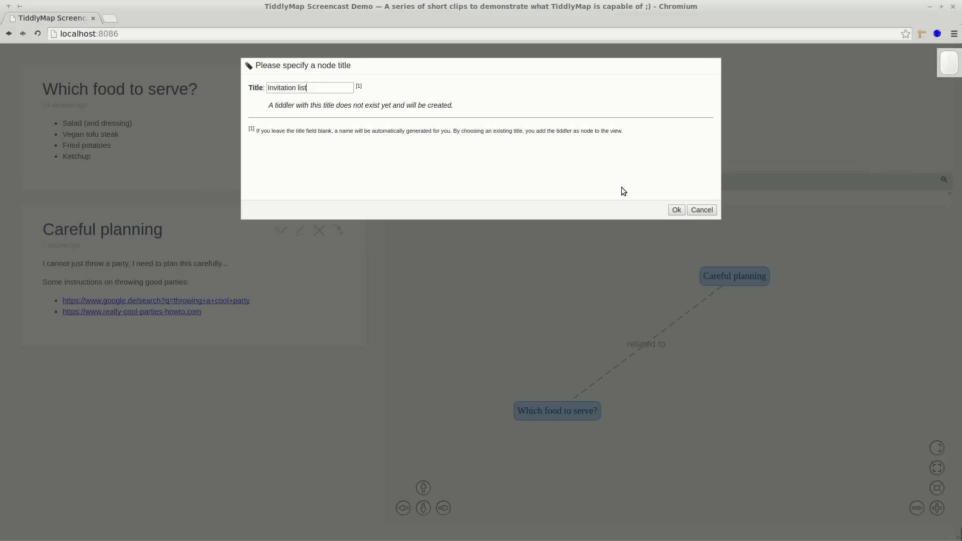
left_click(676, 210)
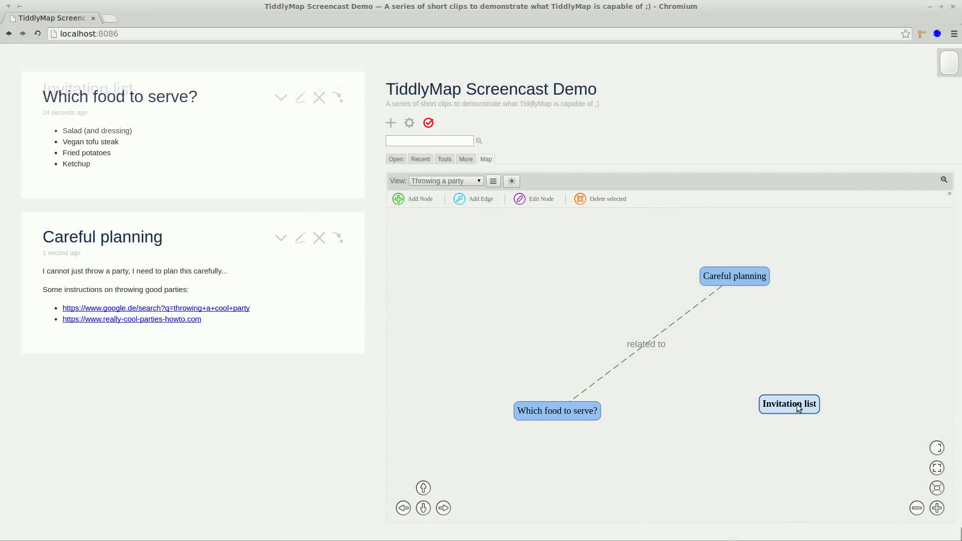
Fill its tiddler with a five-name guest list, Justin struck out
left_click(789, 404)
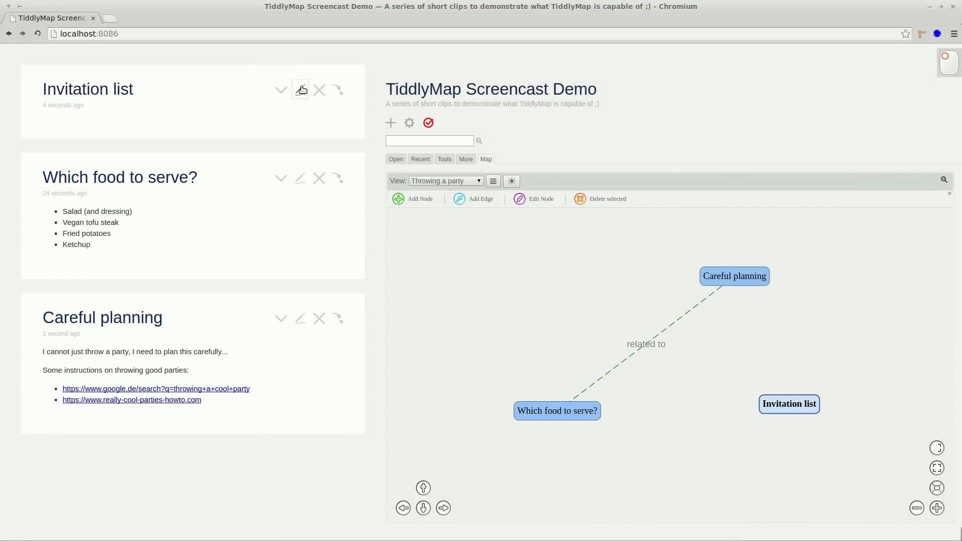
left_click(299, 89)
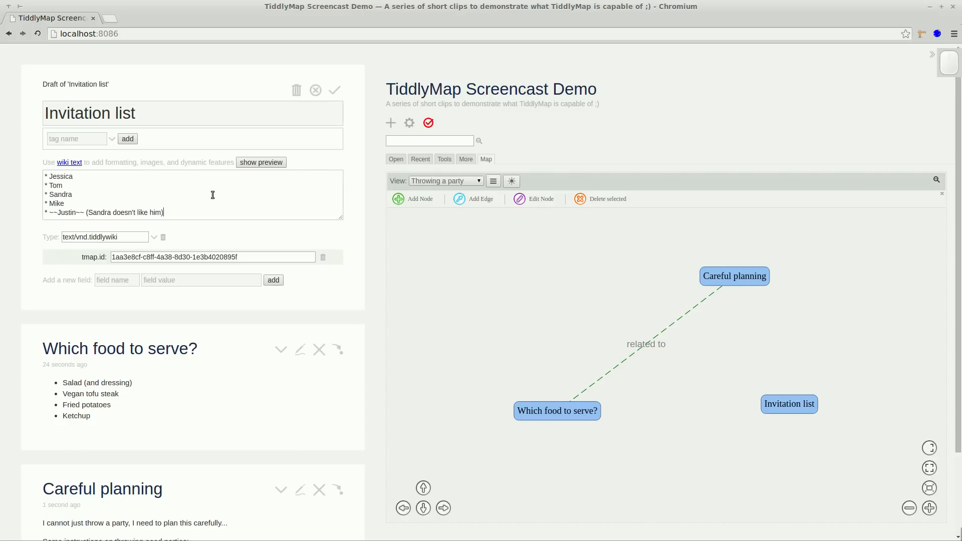
left_click(335, 91)
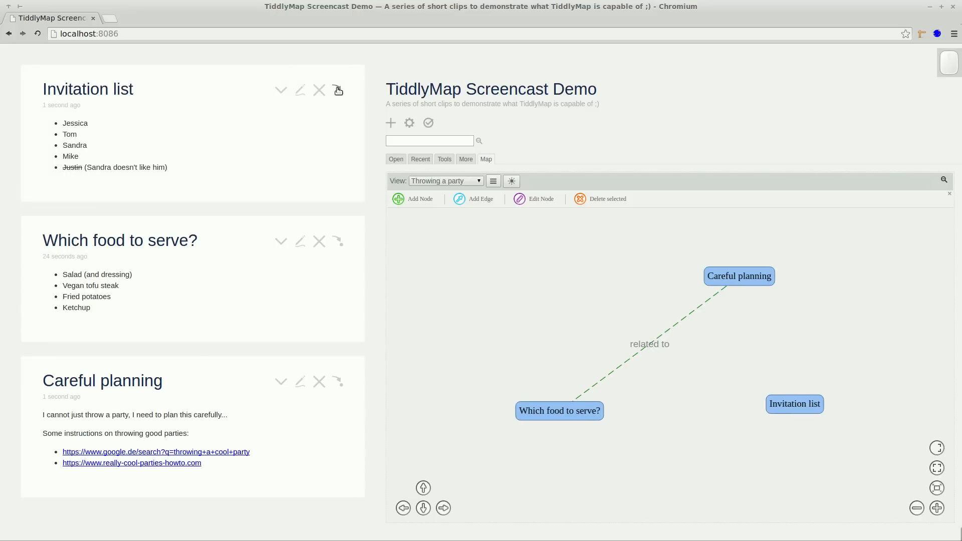
mouse_move(491, 202)
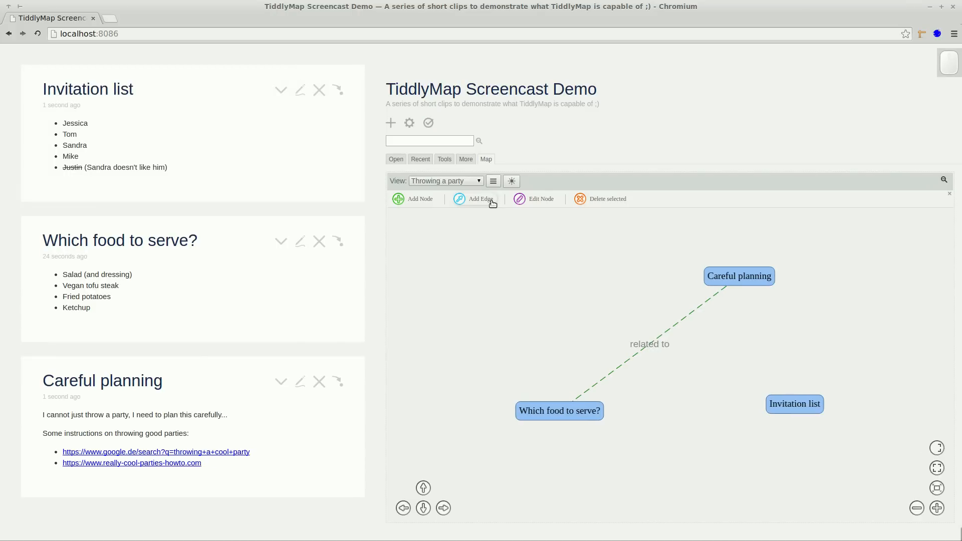
Draw an edge of new type 'depends on' from 'Which food to serve?' to 'Invitation list'
left_click(474, 198)
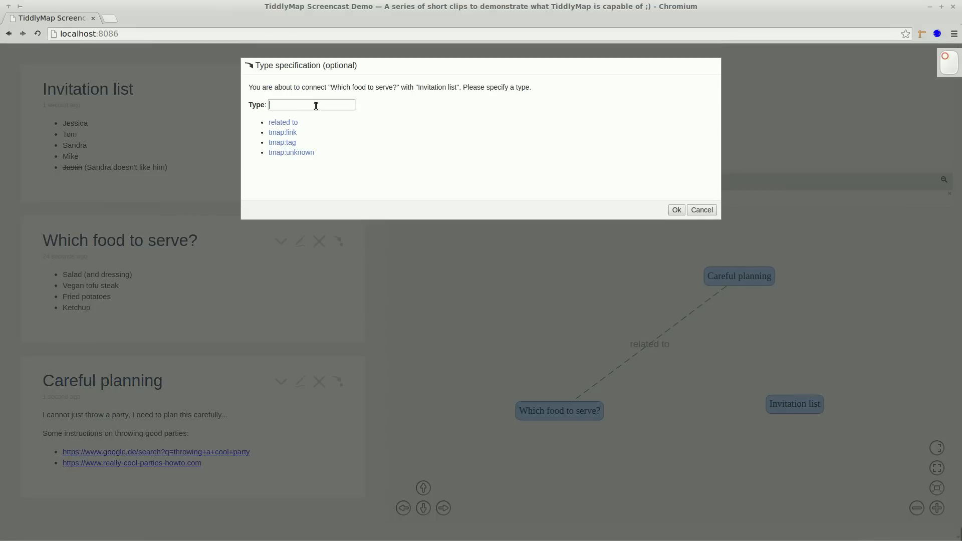
type("depends")
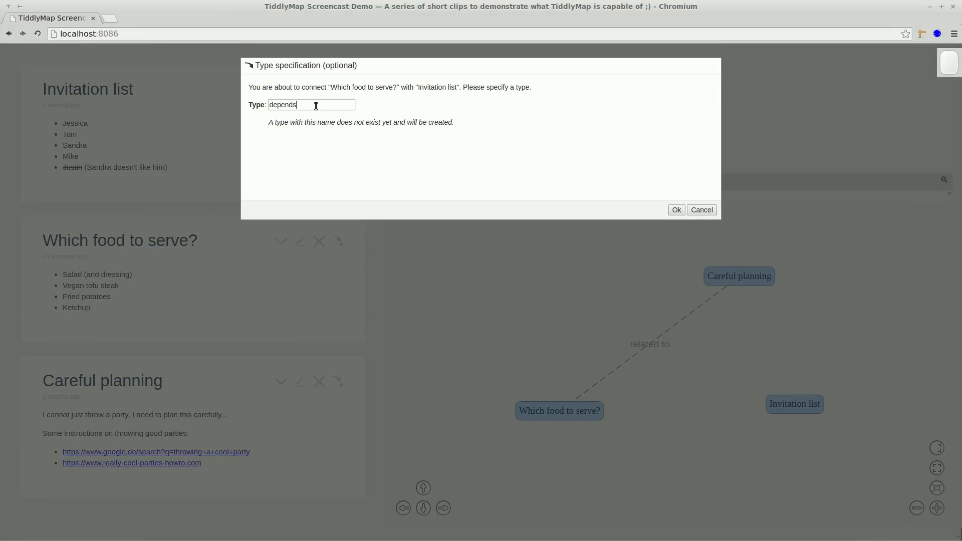
type("on")
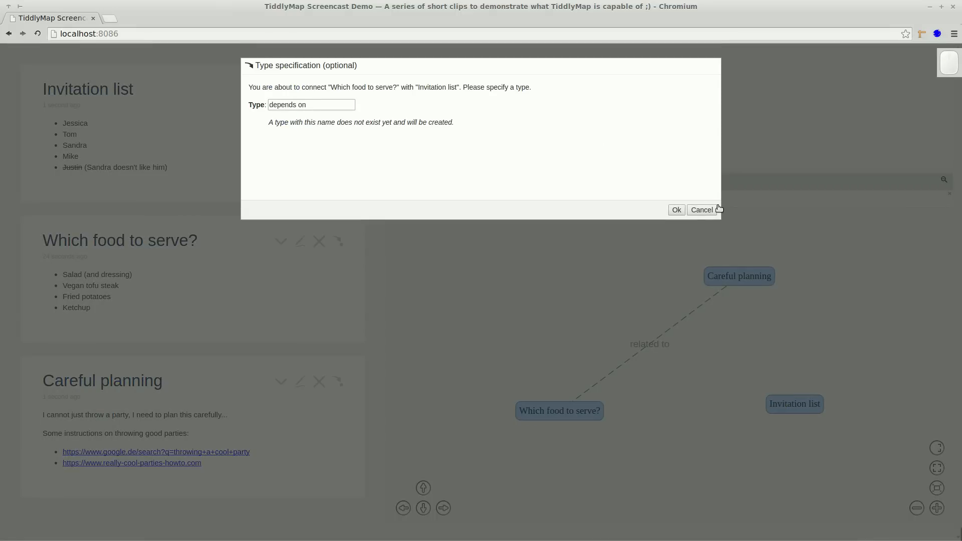
left_click(677, 210)
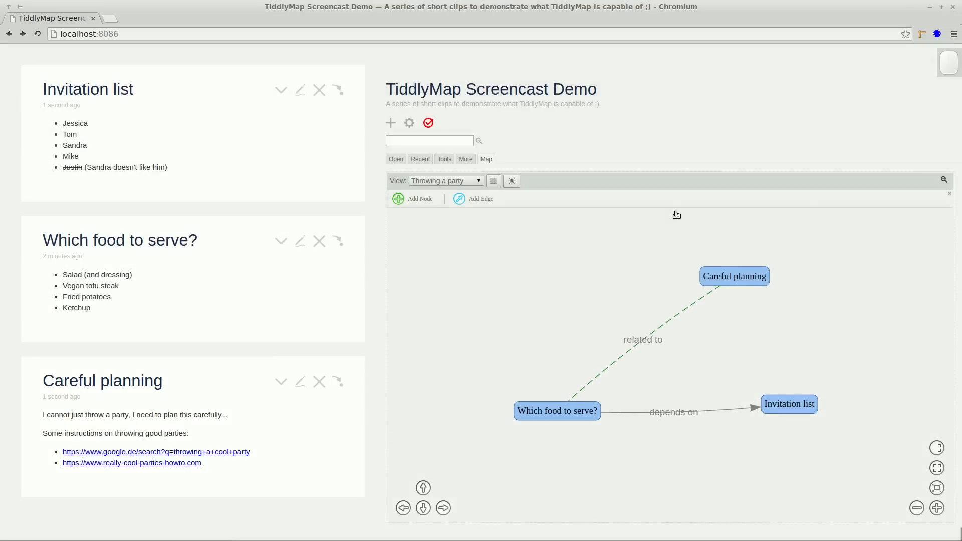
left_click(789, 404)
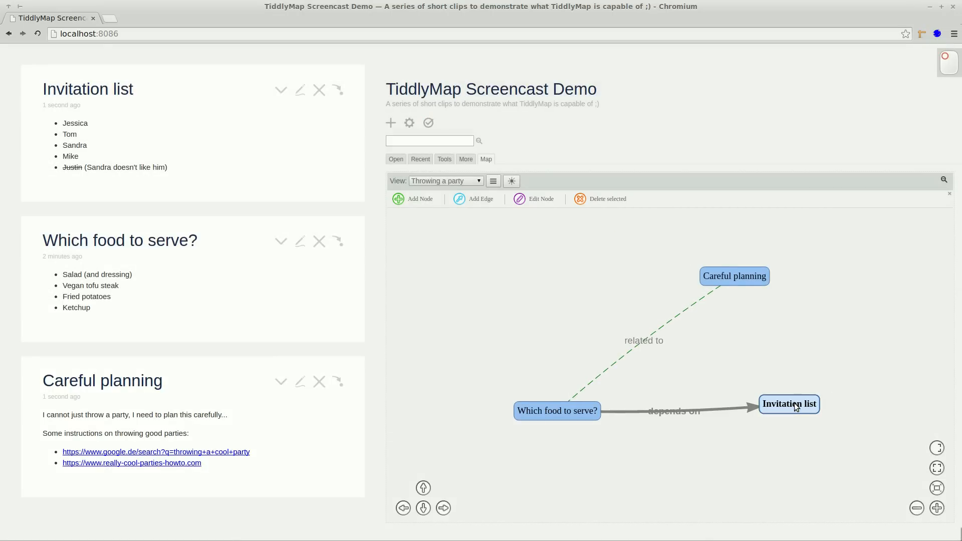
Add a 'color' field set to green to the Invitation list tiddler and save it
left_click(300, 90)
type("co")
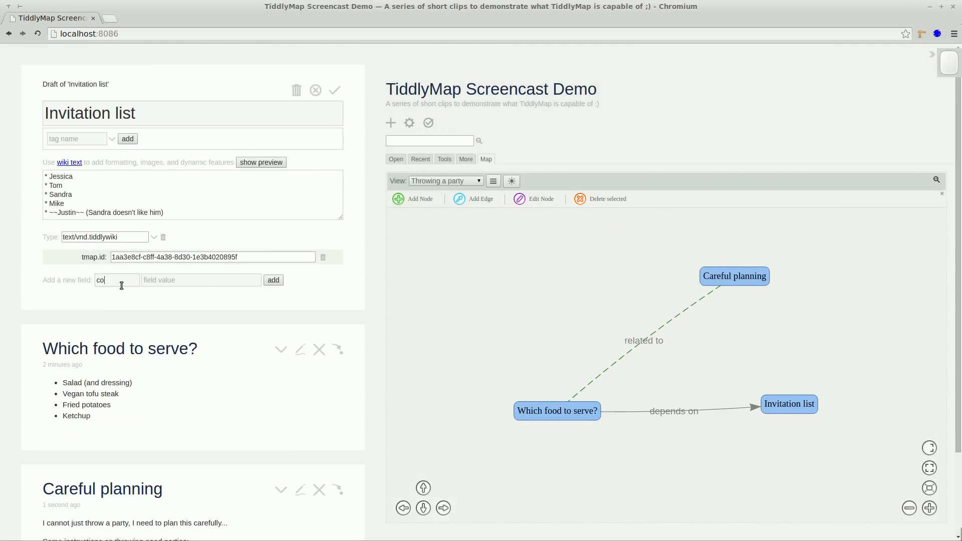
left_click(273, 280)
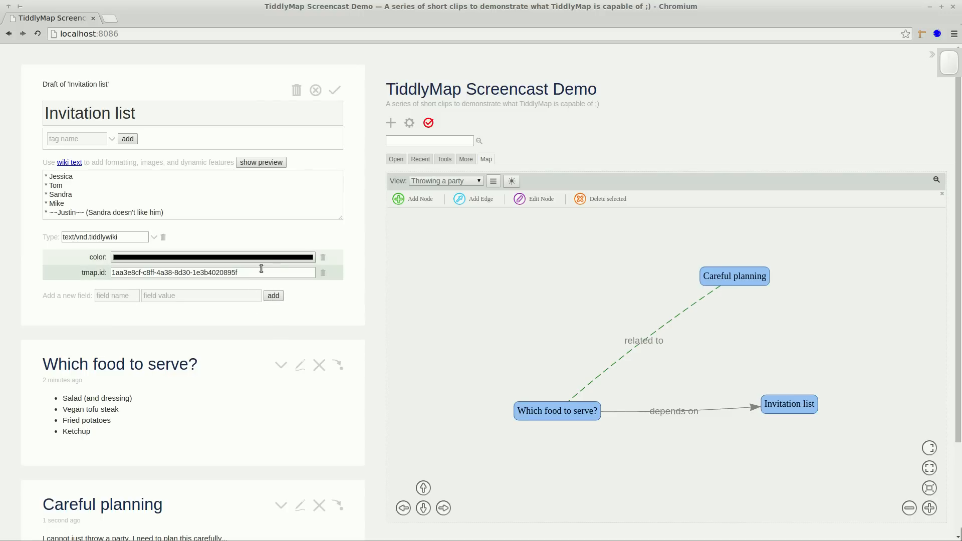
left_click(213, 257)
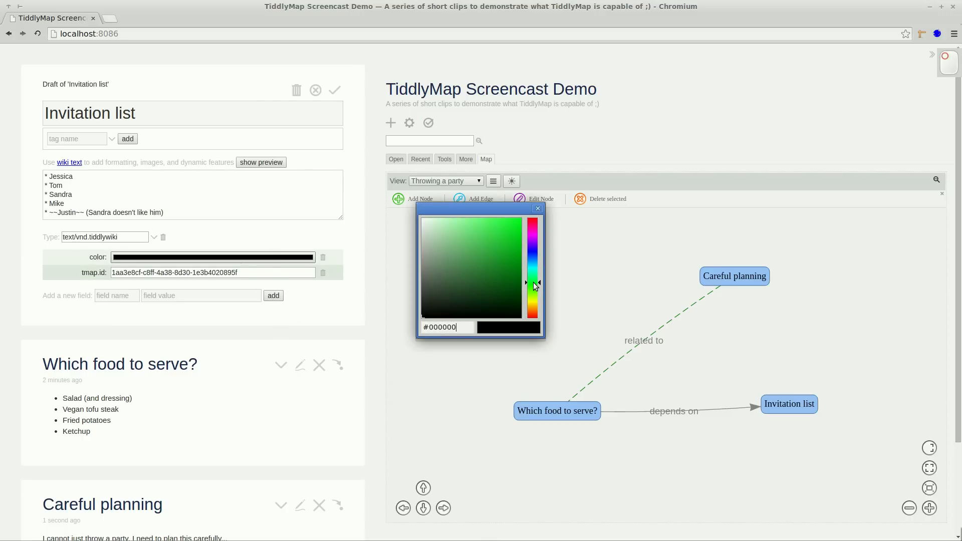
left_click(446, 237)
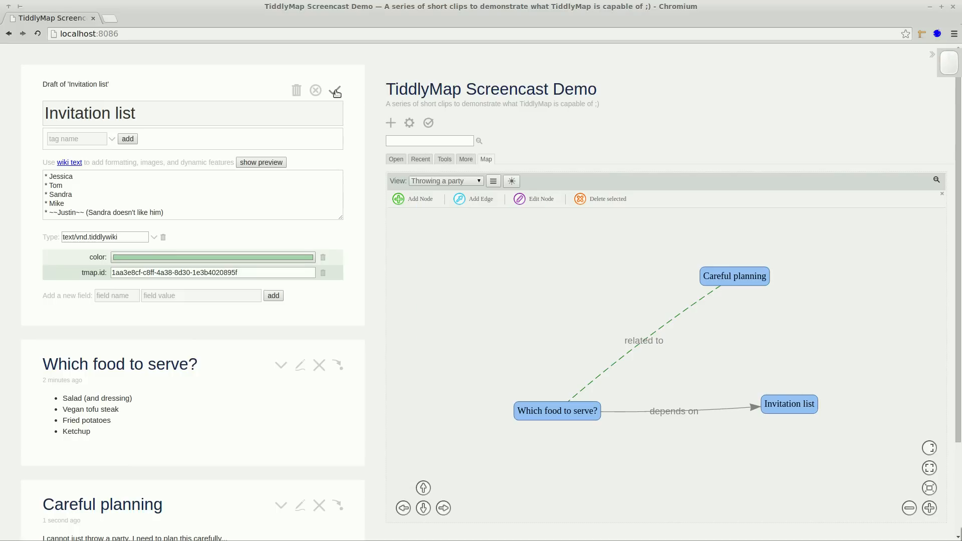
left_click(336, 91)
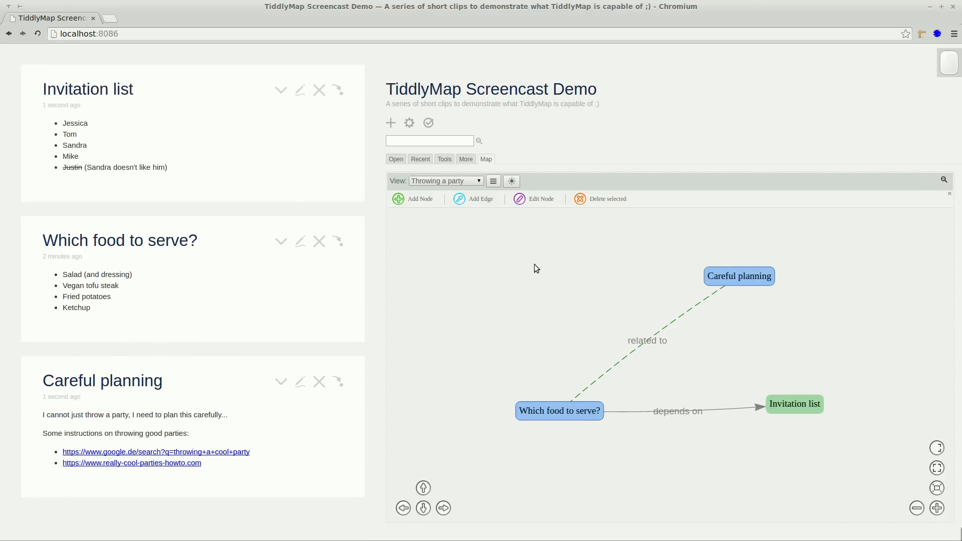